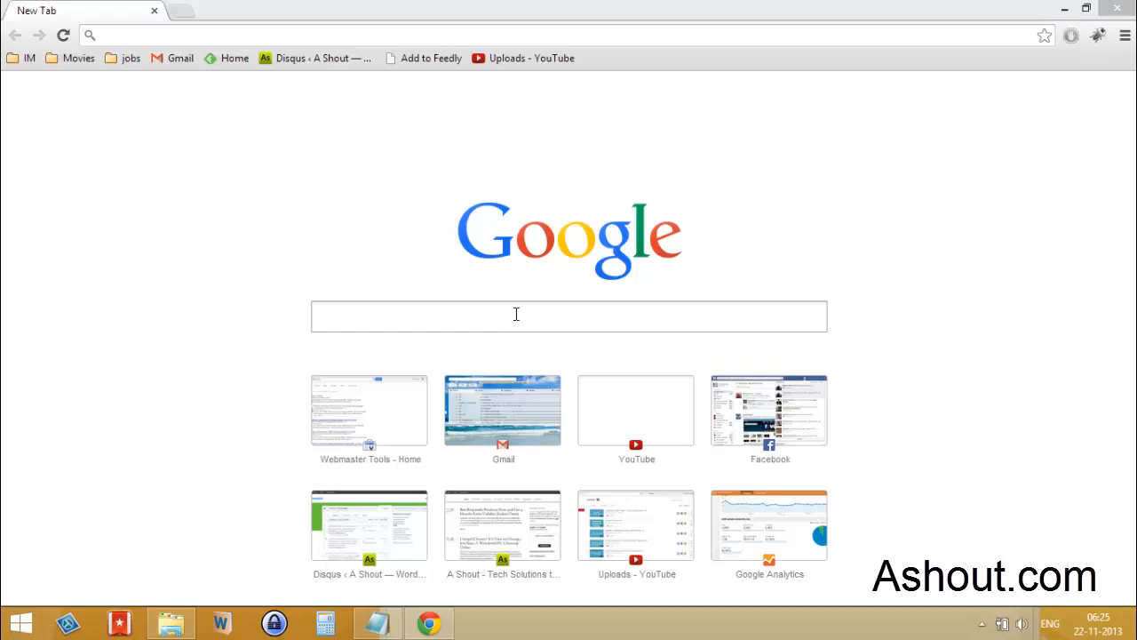
{"action": "mouse_move", "coordinate": [577, 253]}
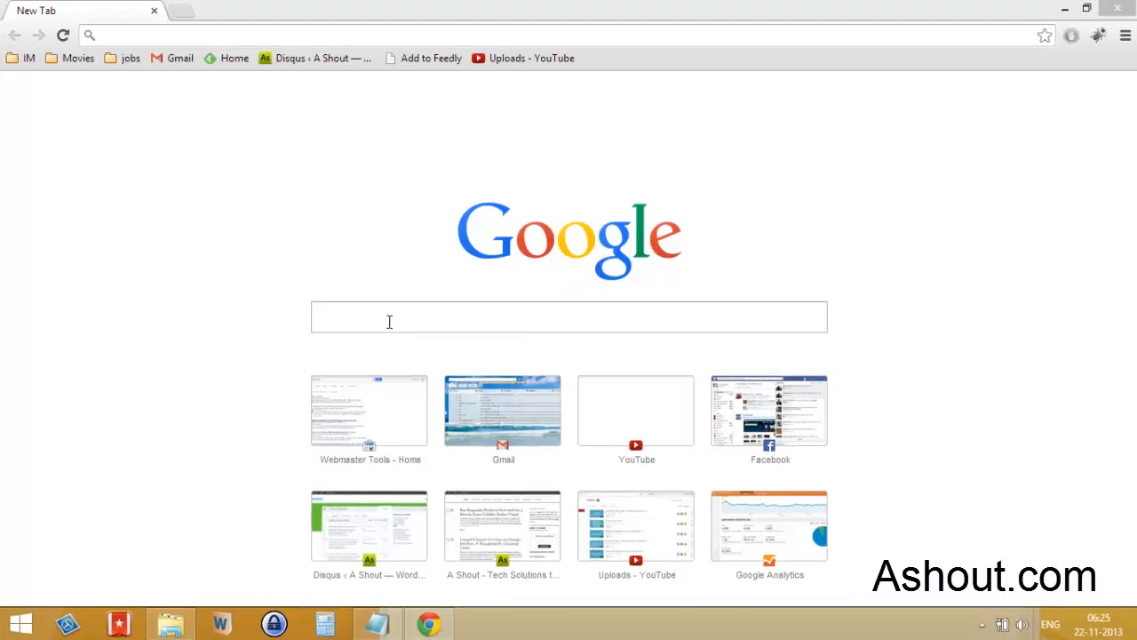
Load chrome://flags from the omnibox suggestions after typing 'ch'
{"action": "left_click", "coordinate": [568, 318]}
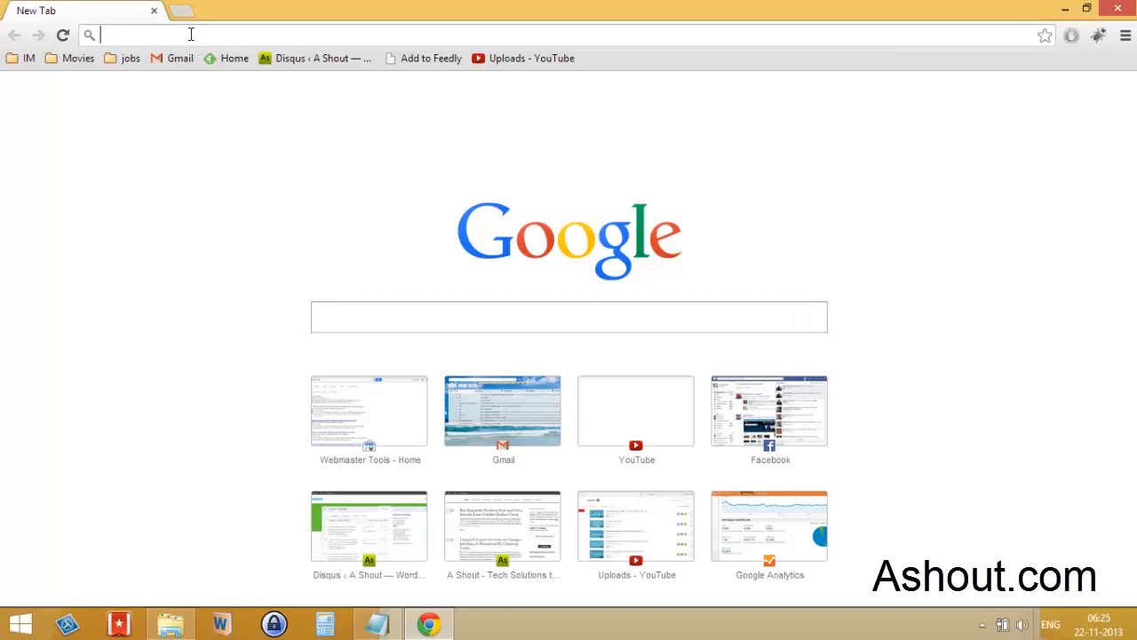
{"action": "mouse_move", "coordinate": [233, 101]}
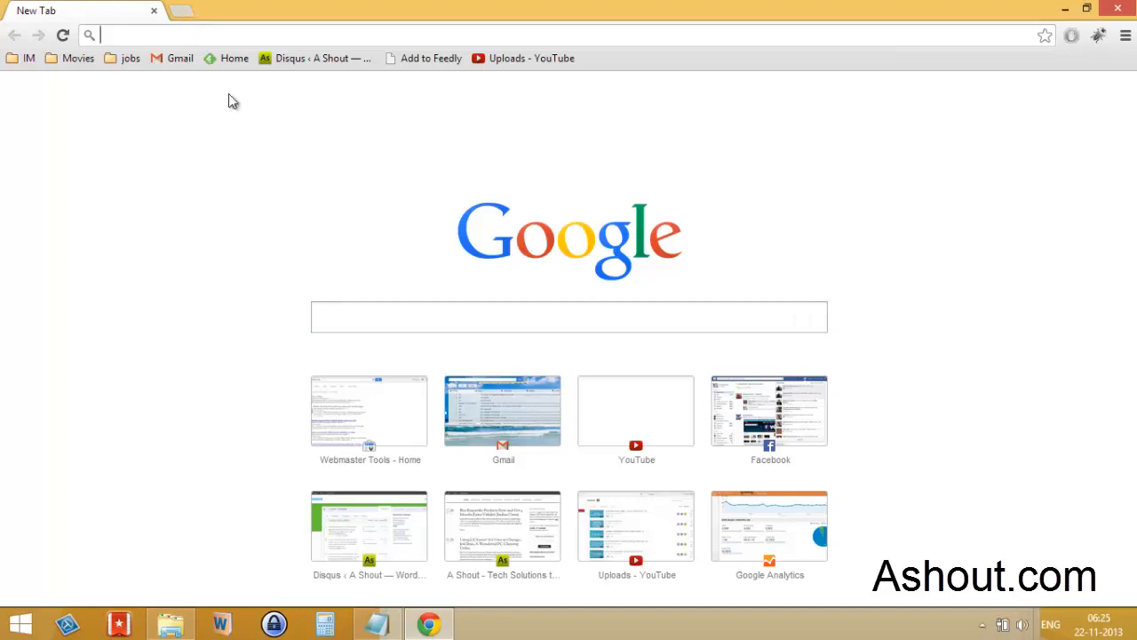
{"action": "left_click", "coordinate": [568, 317]}
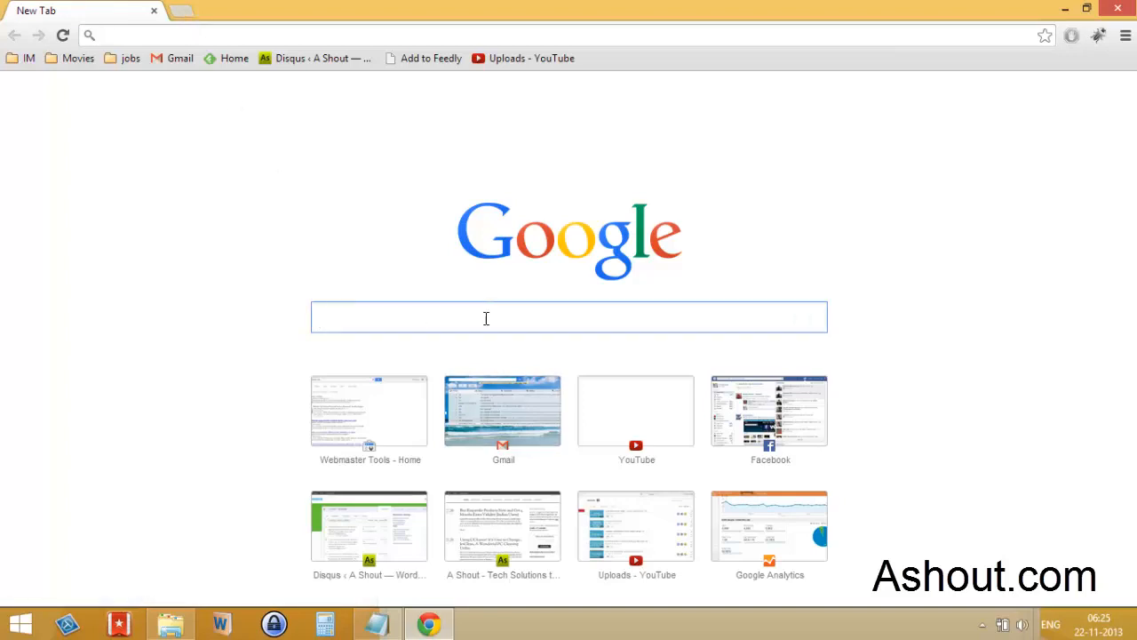
{"action": "left_click", "coordinate": [485, 317]}
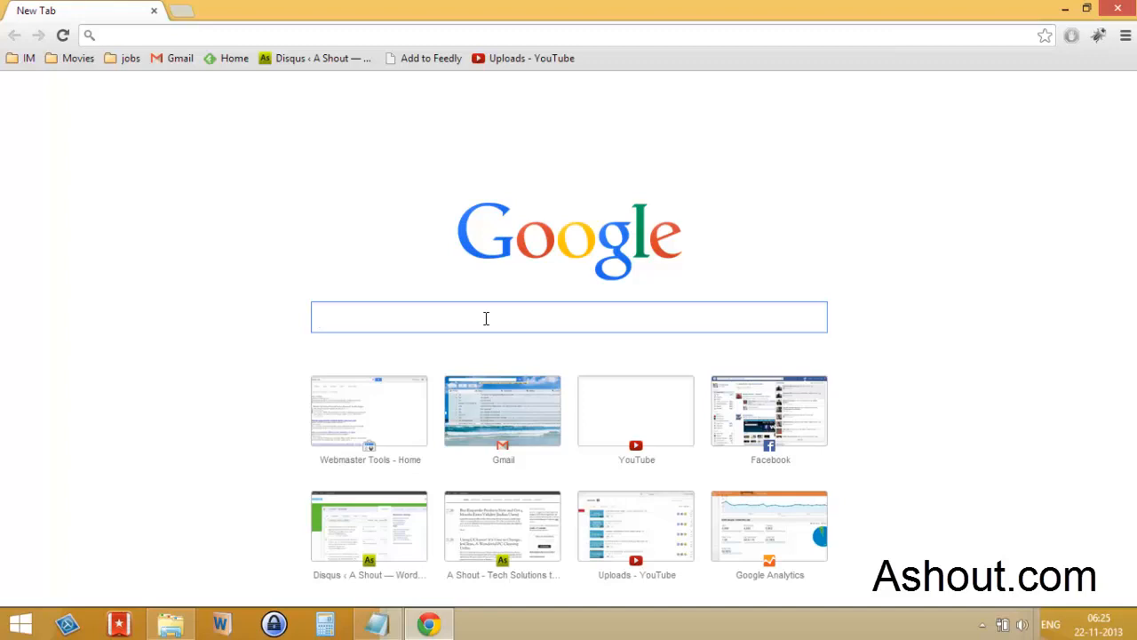
{"action": "left_click", "coordinate": [485, 317]}
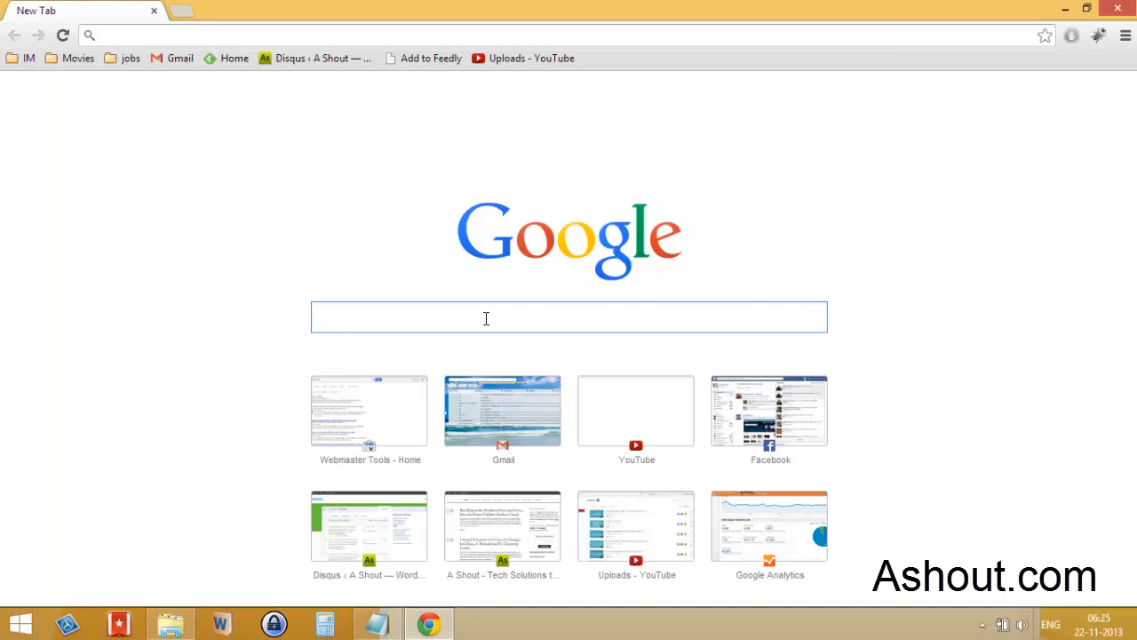
{"action": "left_click", "coordinate": [486, 317]}
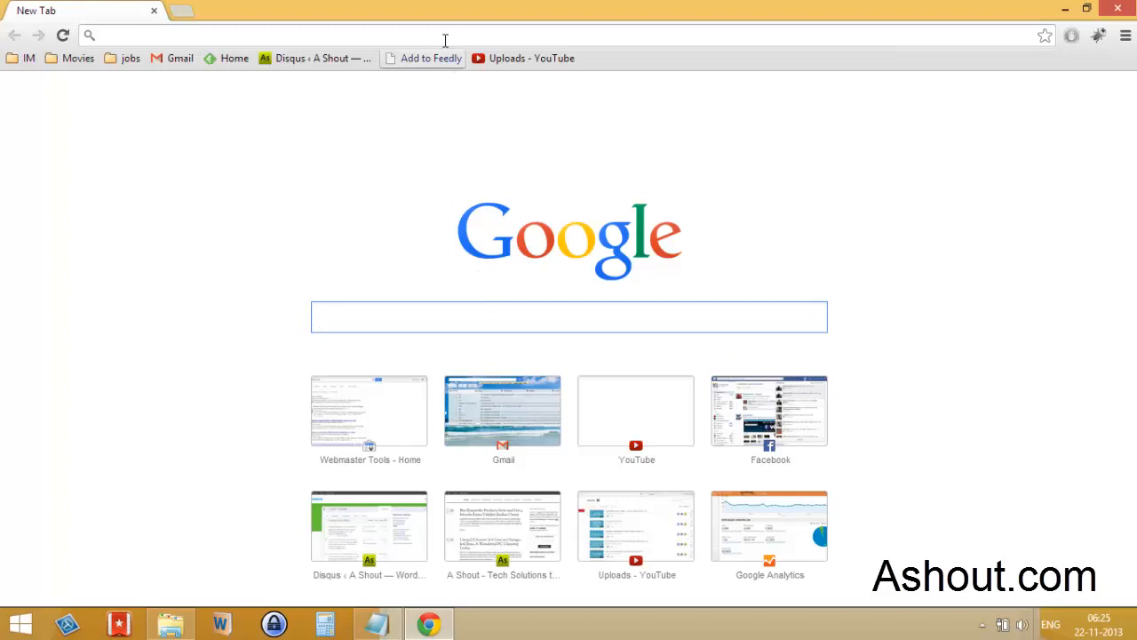
{"action": "type", "text": "chrome://"}
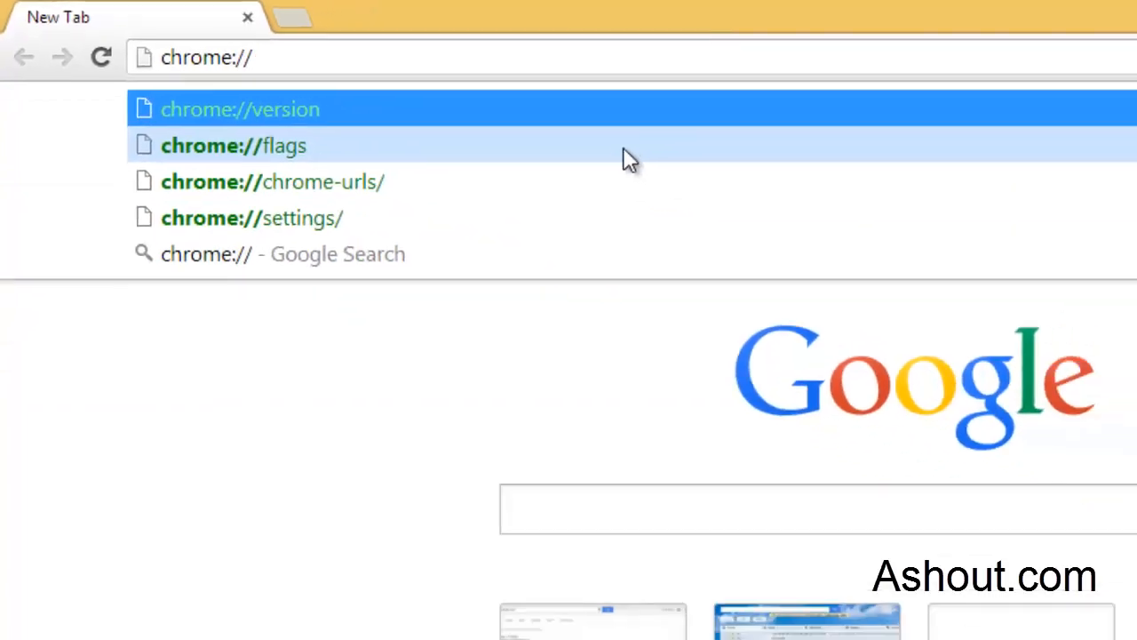
{"action": "left_click", "coordinate": [234, 145]}
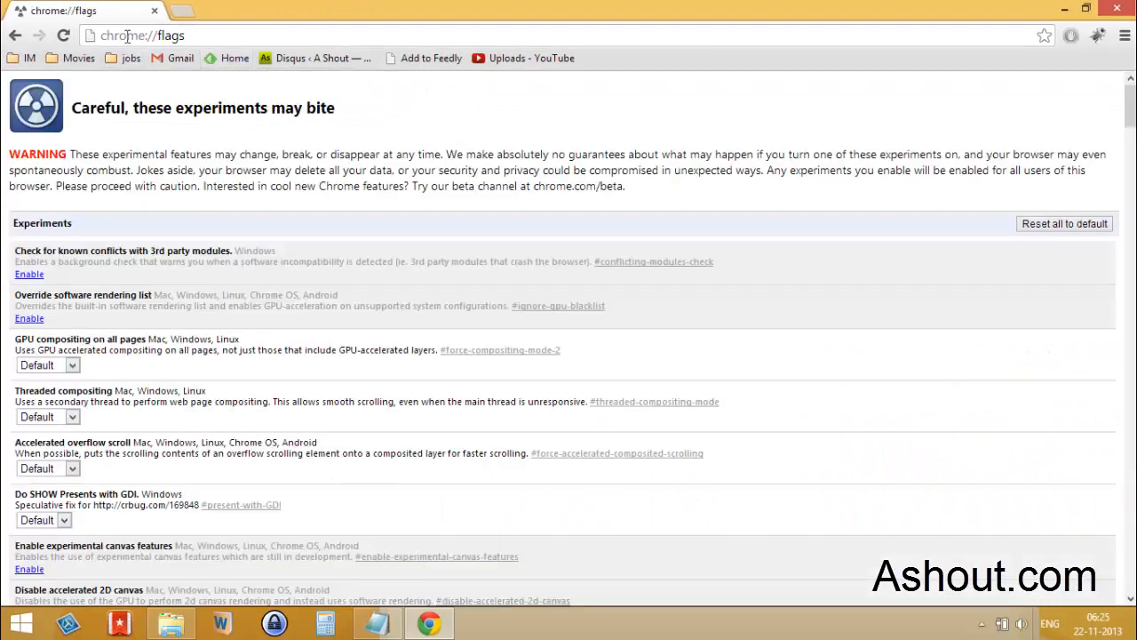
{"action": "left_click", "coordinate": [142, 36]}
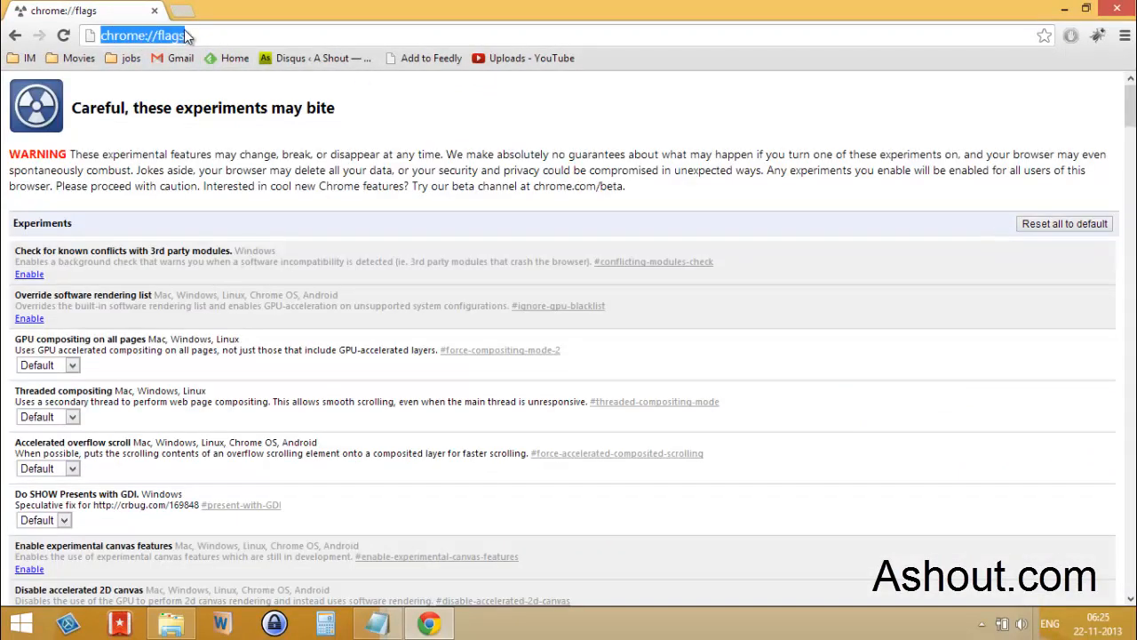
{"action": "mouse_move", "coordinate": [214, 35]}
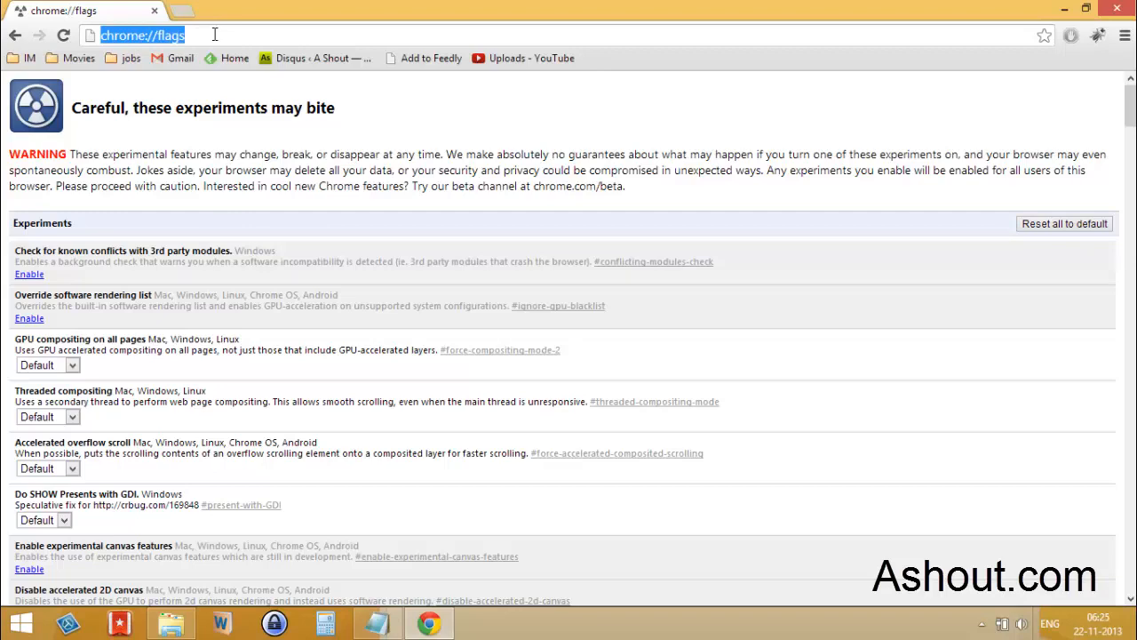
Find 'instant ex' on the page and highlight the Enable Instant Extended API heading
{"action": "key", "text": "Ctrl+f"}
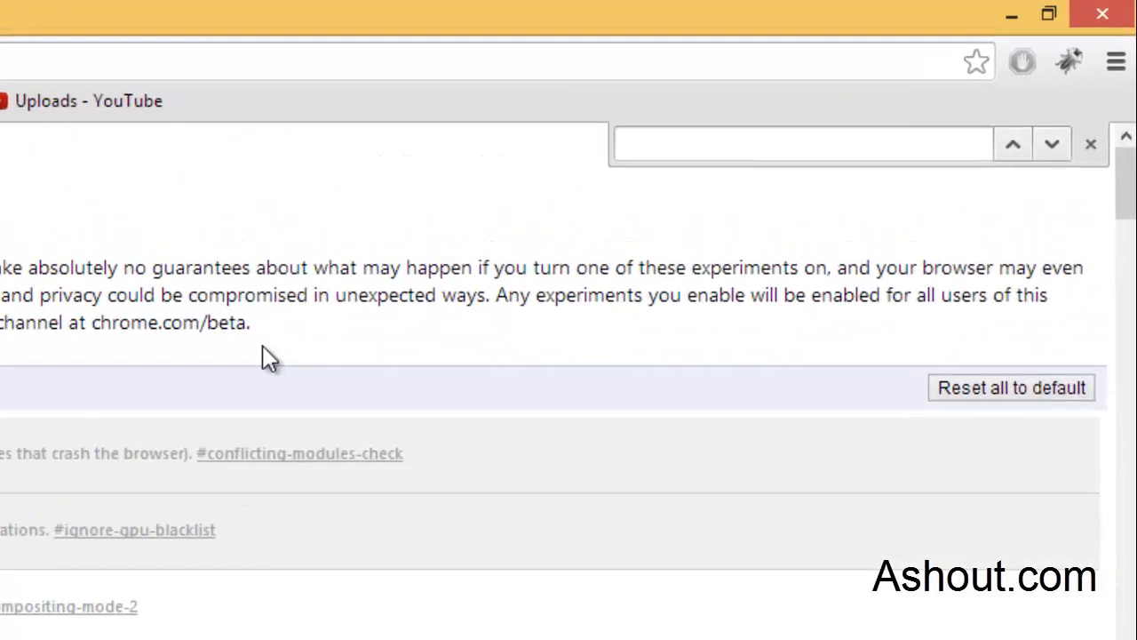
{"action": "type", "text": "in"}
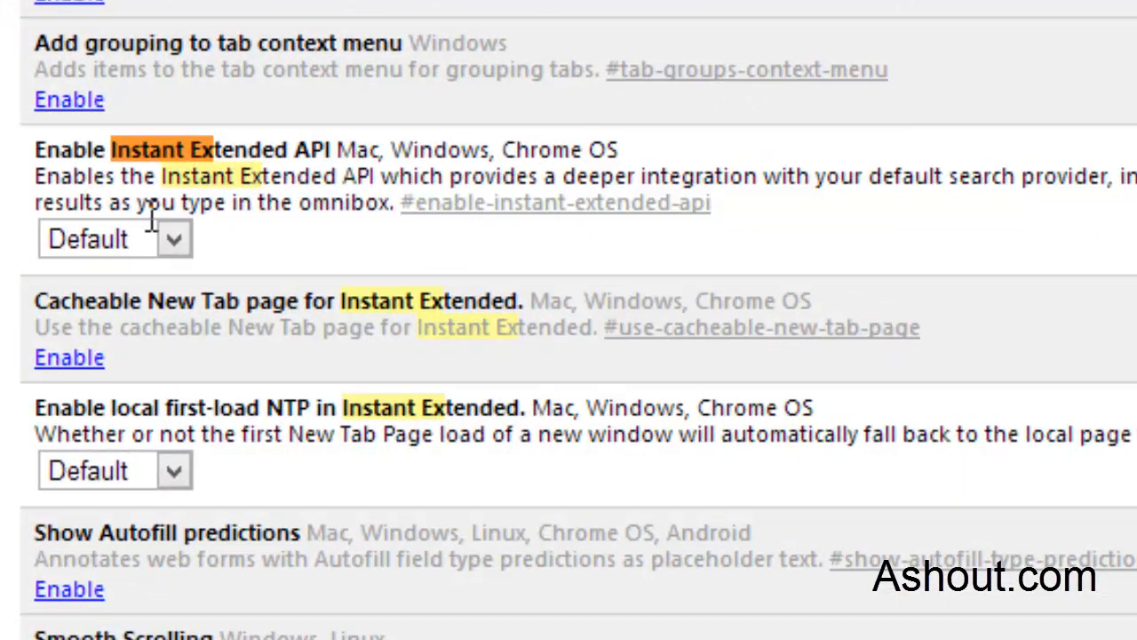
{"action": "mouse_move", "coordinate": [104, 156]}
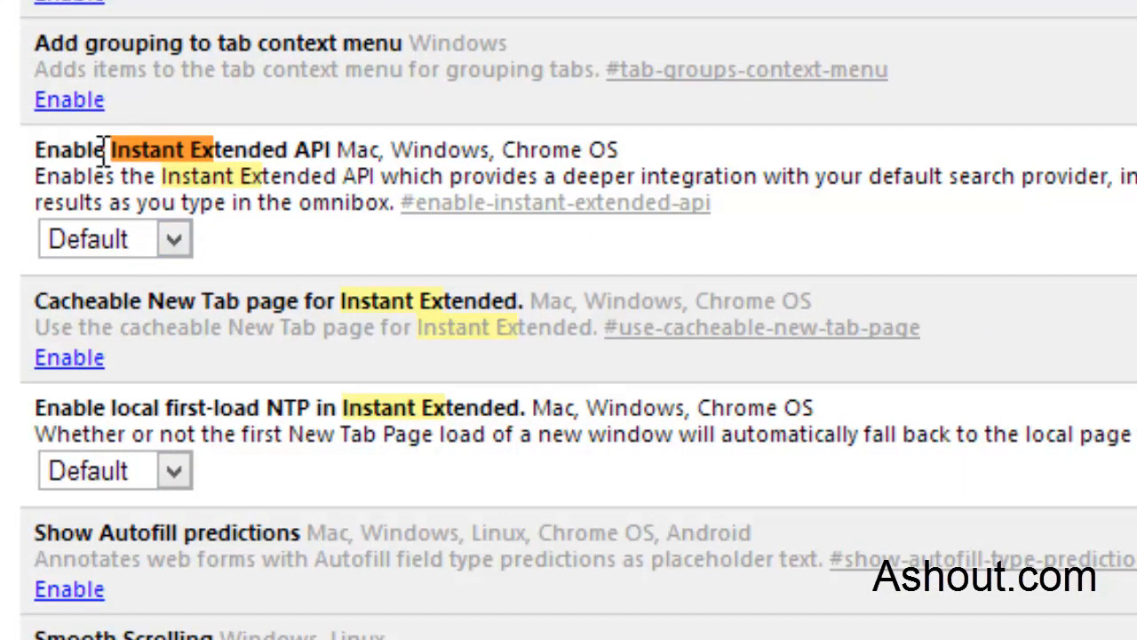
{"action": "left_click_drag", "start_coordinate": [102, 149], "coordinate": [382, 149]}
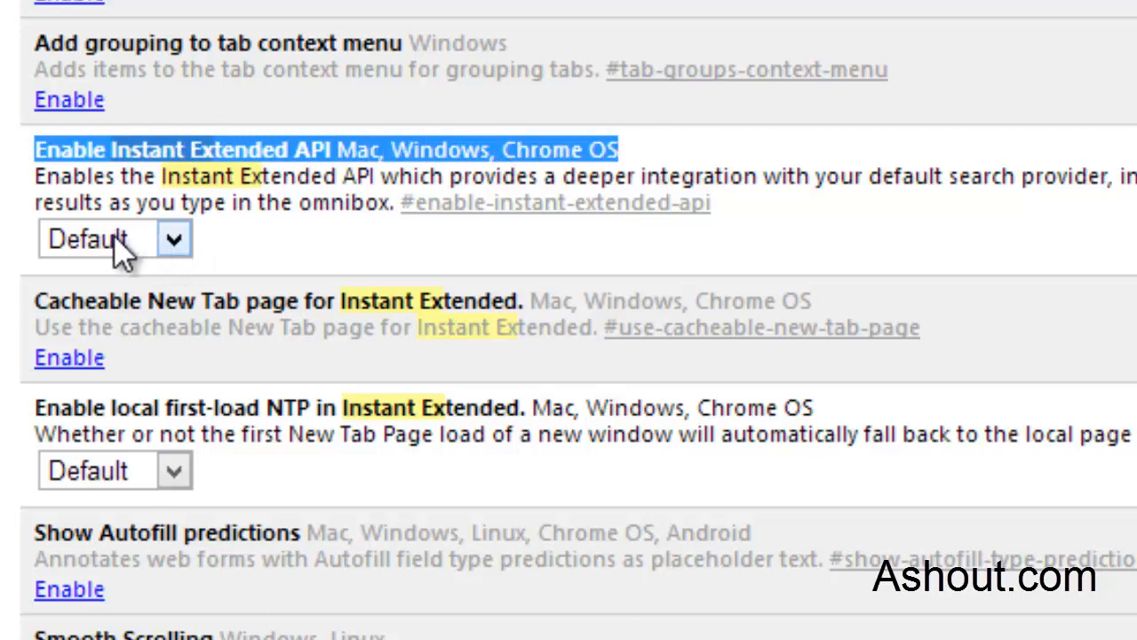
Change the Enable Instant Extended API setting from Default to Disabled
{"action": "left_click", "coordinate": [113, 239]}
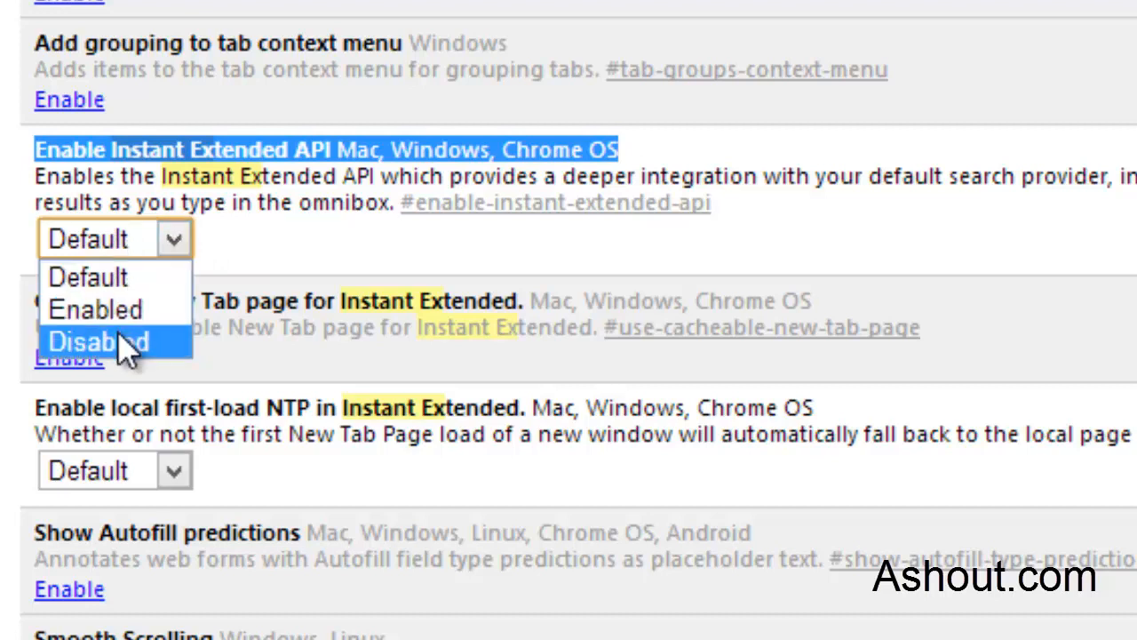
{"action": "left_click", "coordinate": [98, 341]}
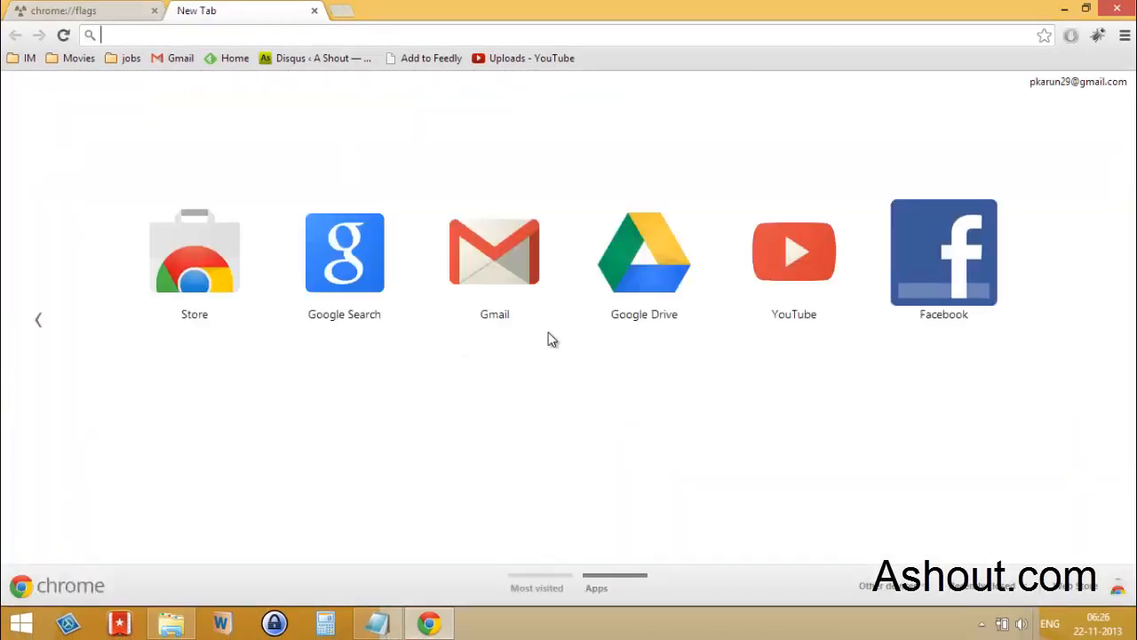
Switch the New Tab page to the Most visited site thumbnail grid
{"action": "left_click", "coordinate": [536, 587]}
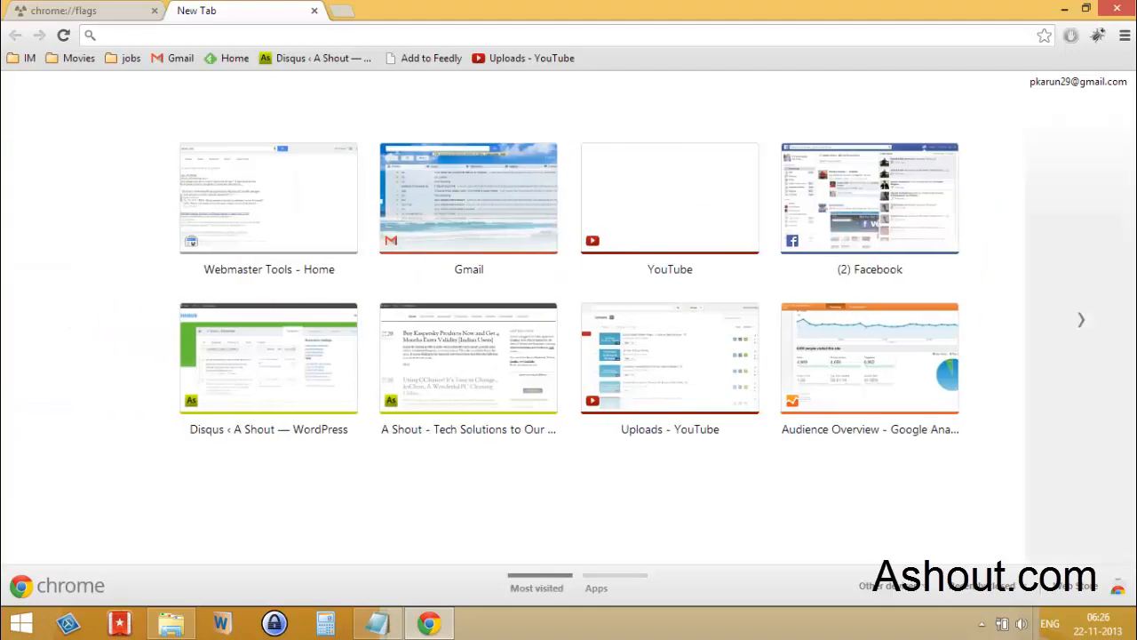